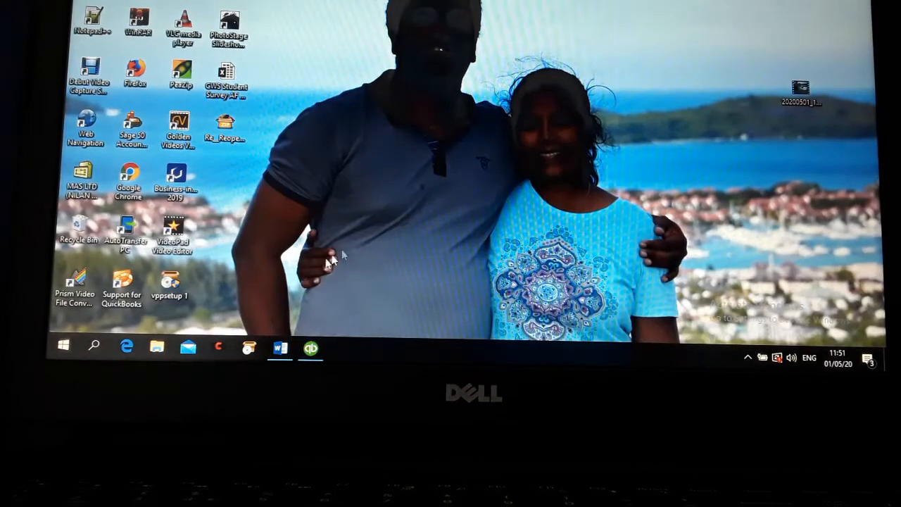
# Step: Start a new company file in QuickBooks using Express Start, with the business details document at hand
pyautogui.click(280, 346)
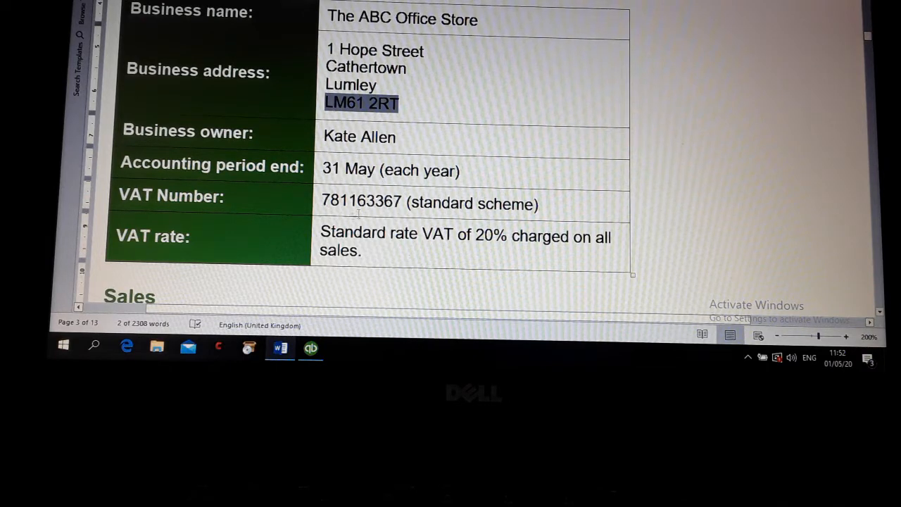
pyautogui.moveTo(515, 193)
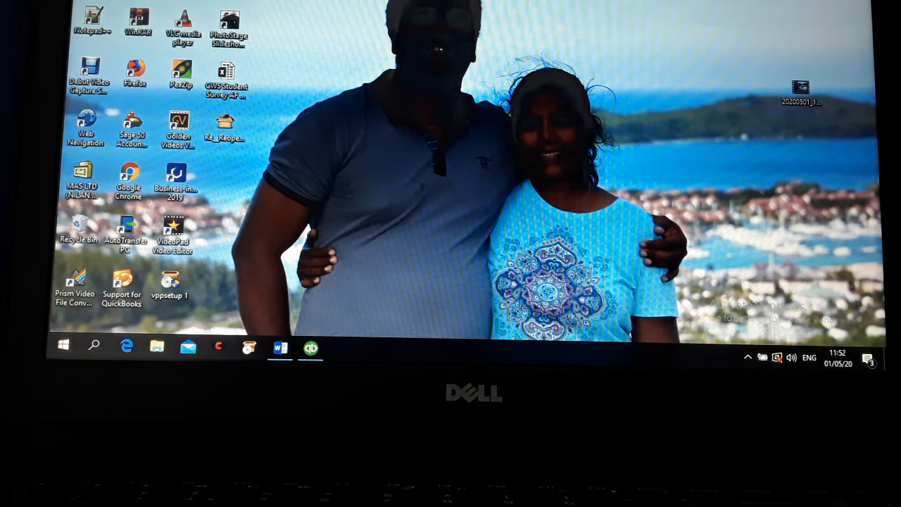
pyautogui.click(310, 346)
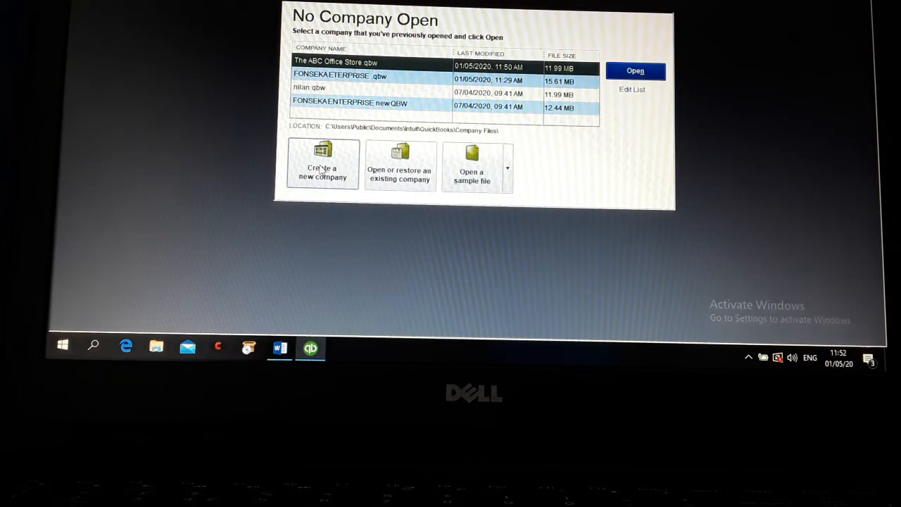
pyautogui.click(322, 163)
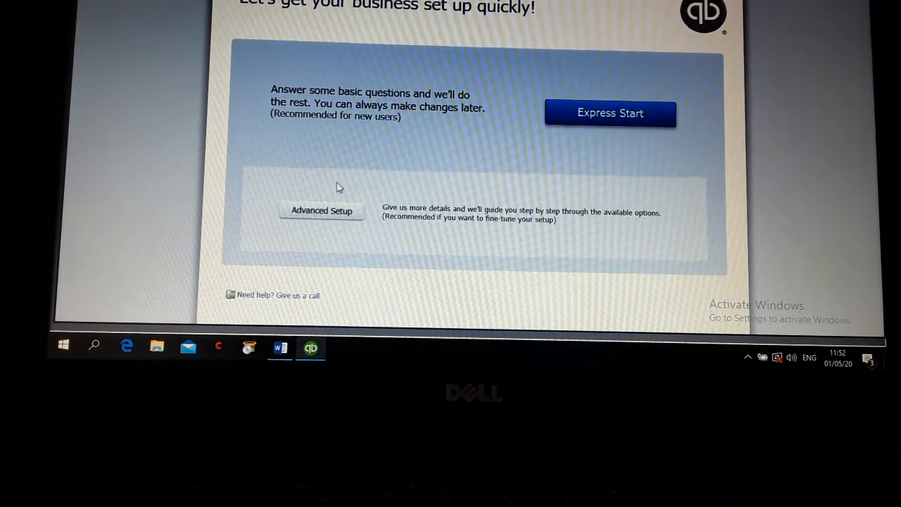
pyautogui.moveTo(607, 133)
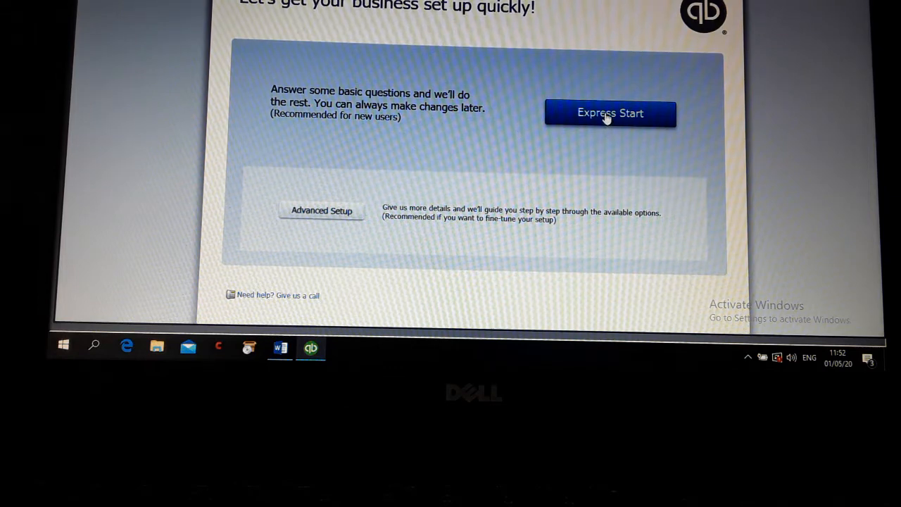
pyautogui.click(609, 113)
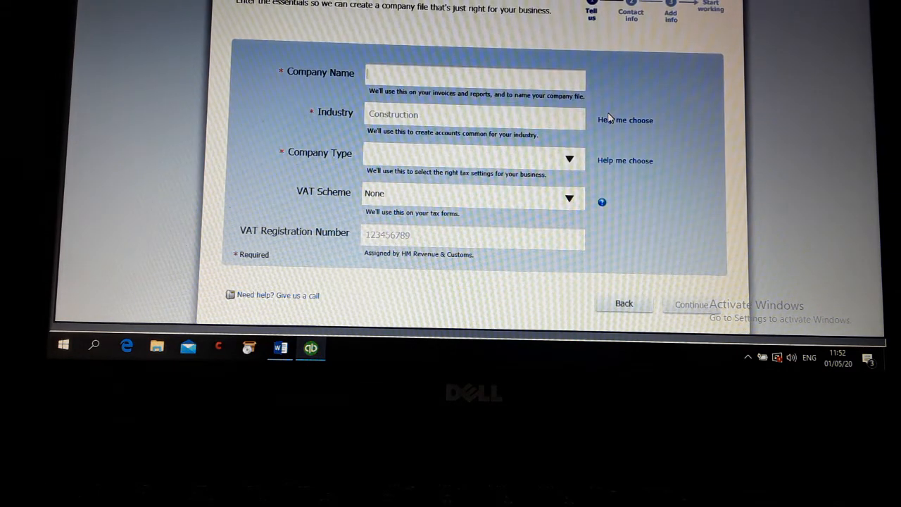
pyautogui.moveTo(344, 295)
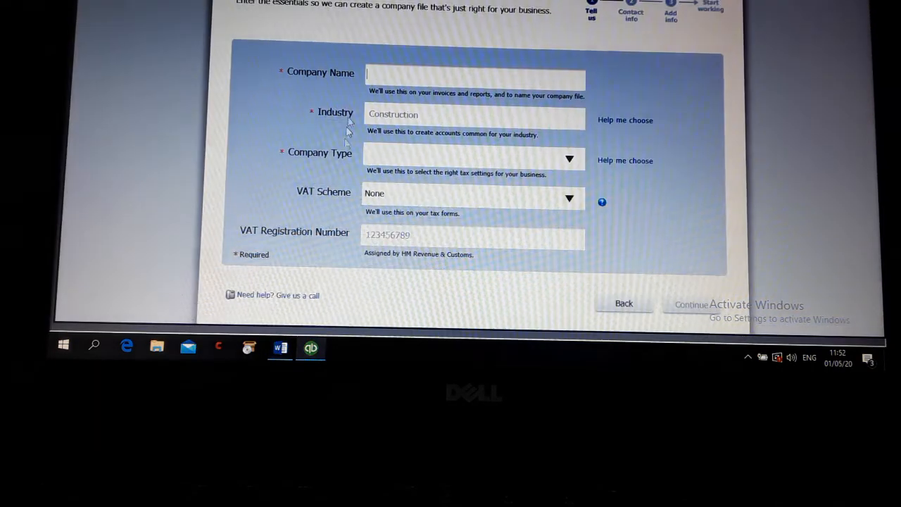
# Step: Enter The ABC Office Store as the company name, checking it against the assessment document
pyautogui.write('The ABC Office Store')
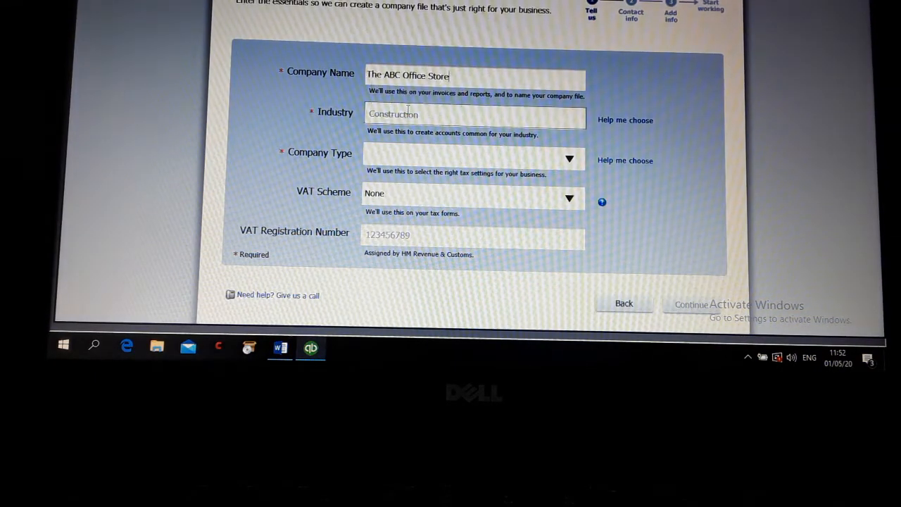
pyautogui.click(278, 346)
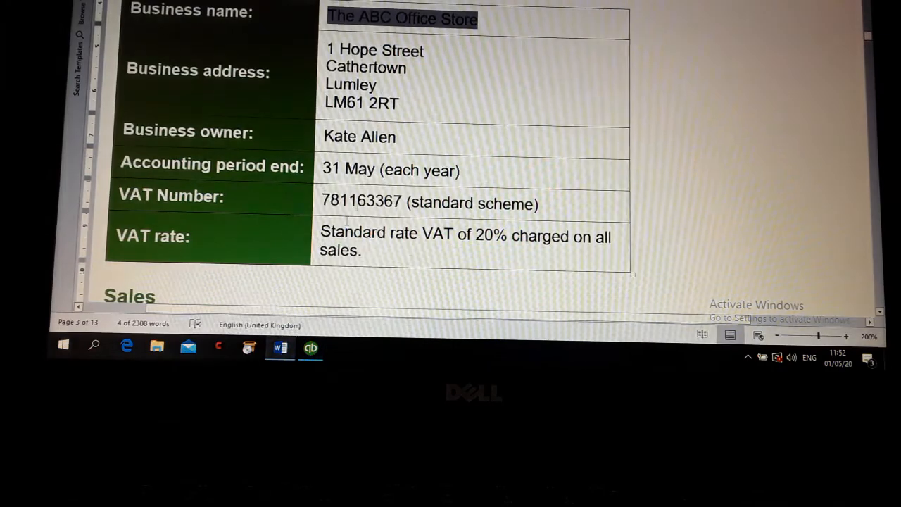
pyautogui.scroll(3)
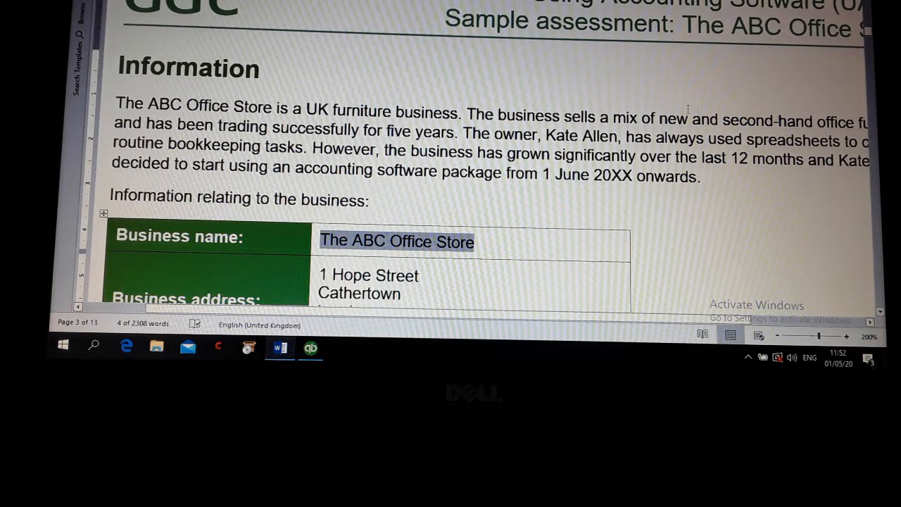
pyautogui.click(310, 347)
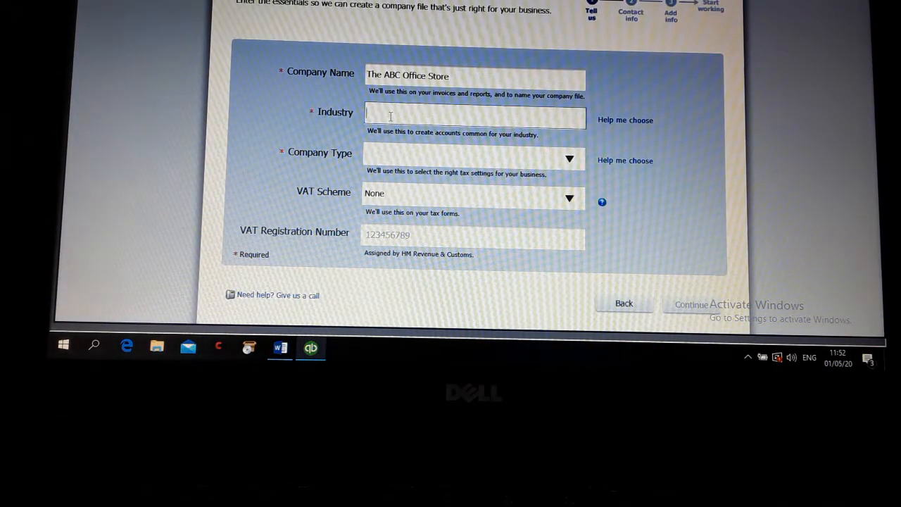
# Step: Set industry Wholesale Distribution and Sales, company type Sole Trader and VAT scheme Standard Scheme
pyautogui.write('wh')
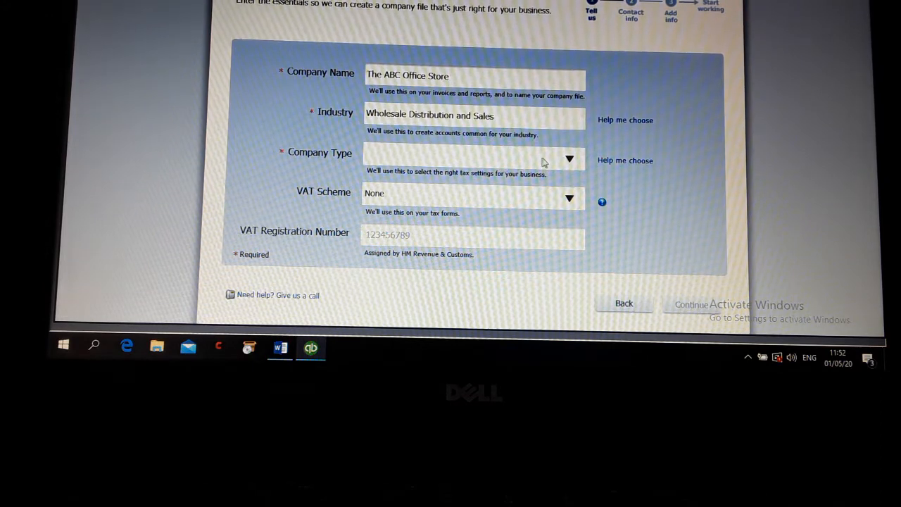
pyautogui.click(472, 154)
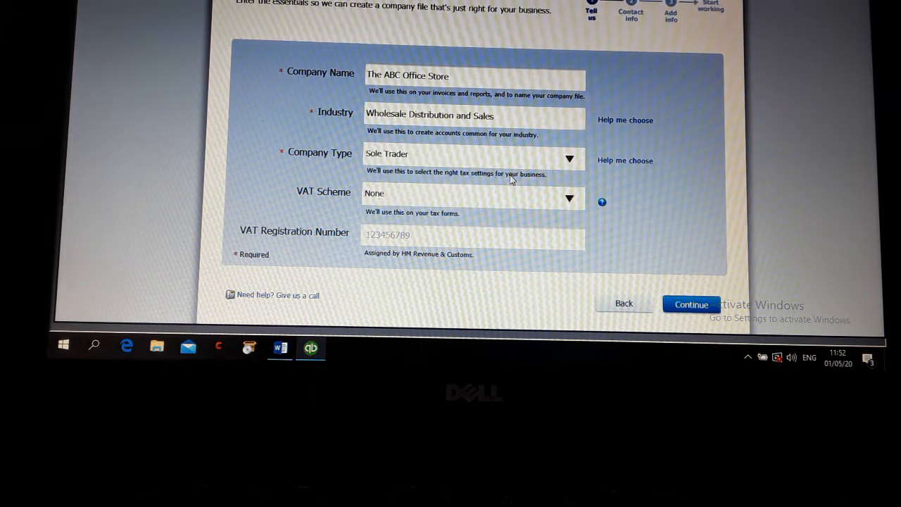
pyautogui.click(568, 197)
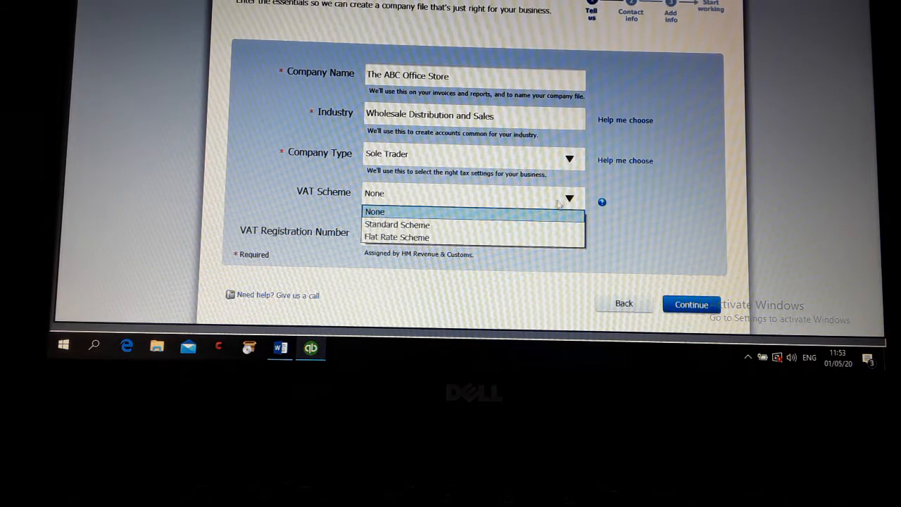
pyautogui.click(397, 223)
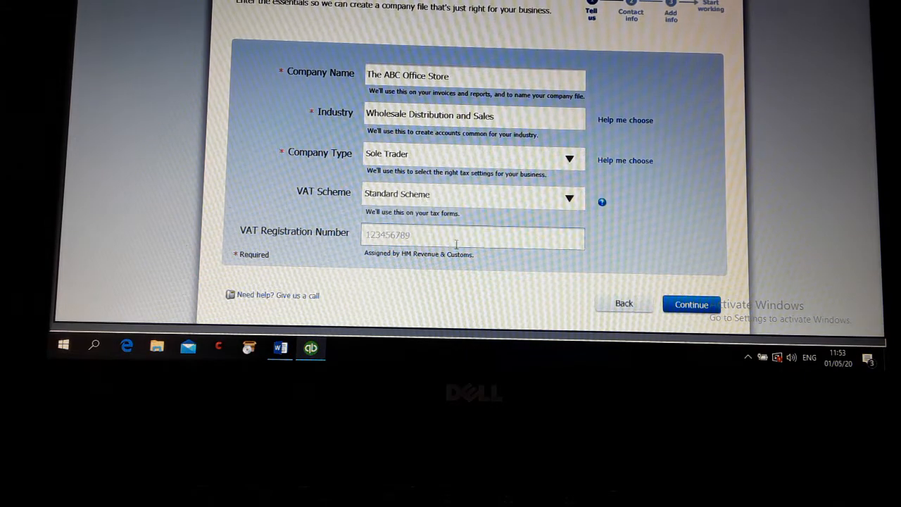
# Step: Select the VAT registration number in the assessment document for copying
pyautogui.click(279, 346)
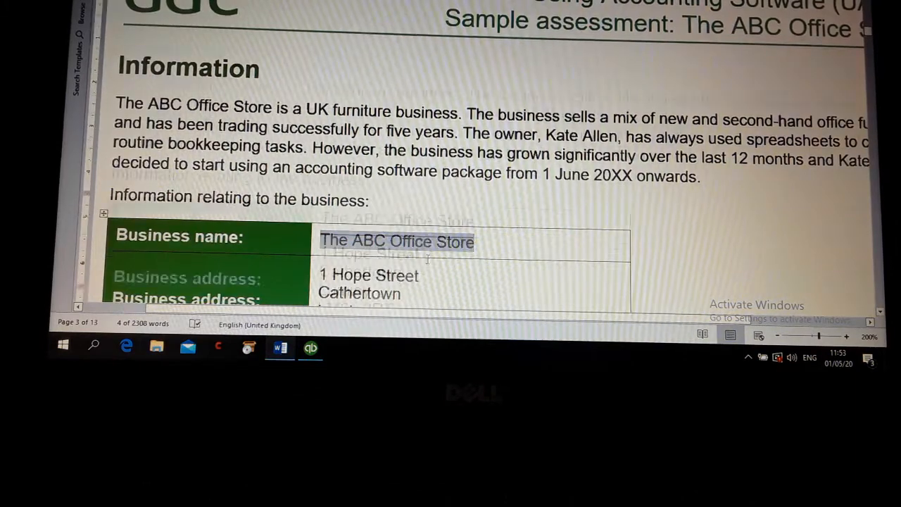
pyautogui.scroll(-3)
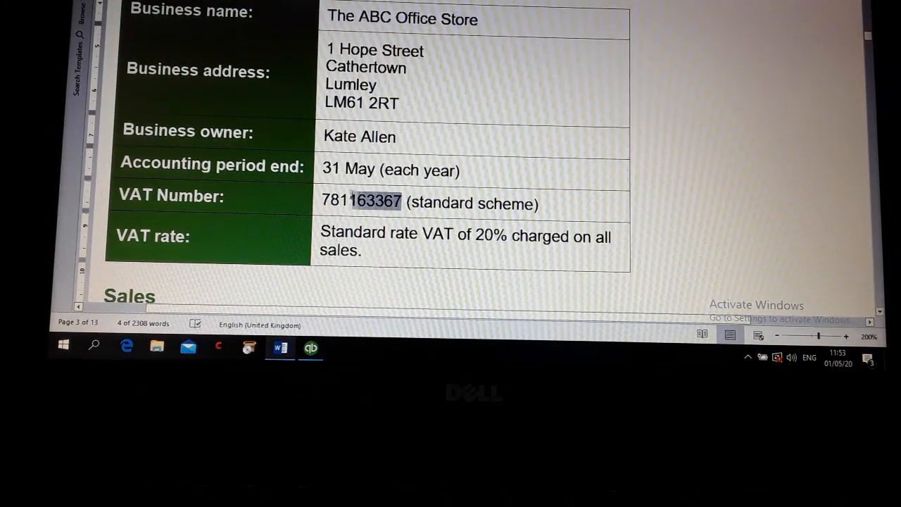
pyautogui.doubleClick(361, 203)
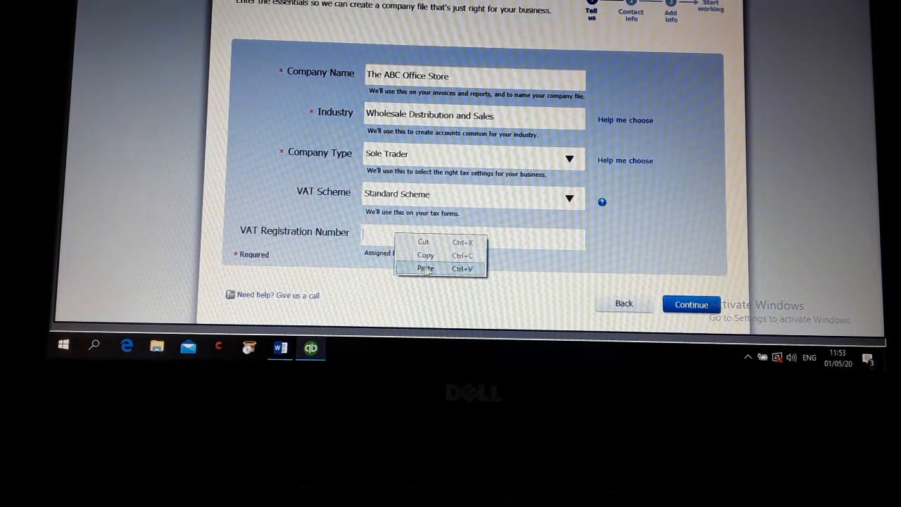
# Step: Enter the VAT number, continue to contact details and give the address line 1 Hope Street
pyautogui.click(690, 304)
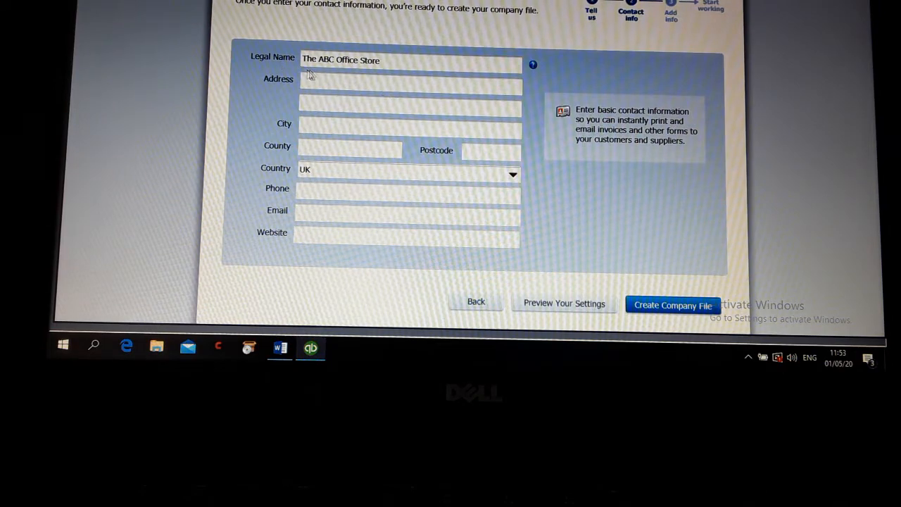
pyautogui.moveTo(279, 349)
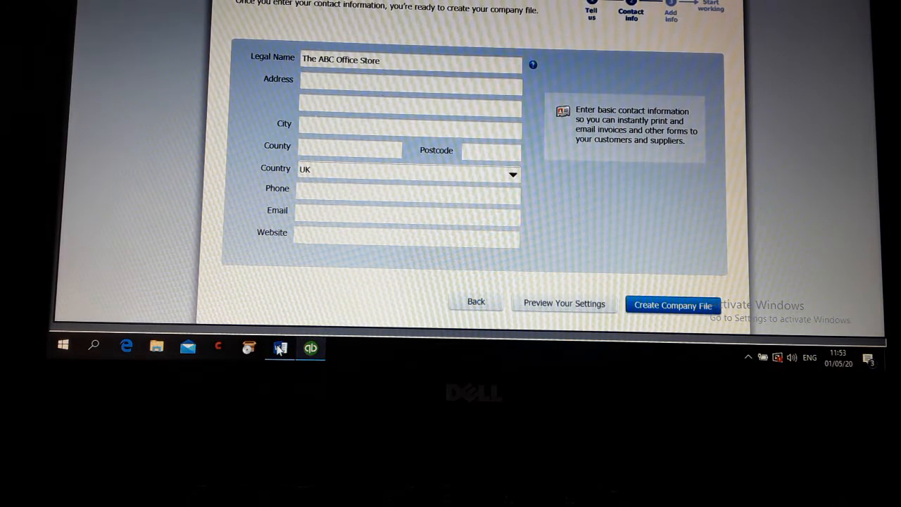
pyautogui.click(279, 346)
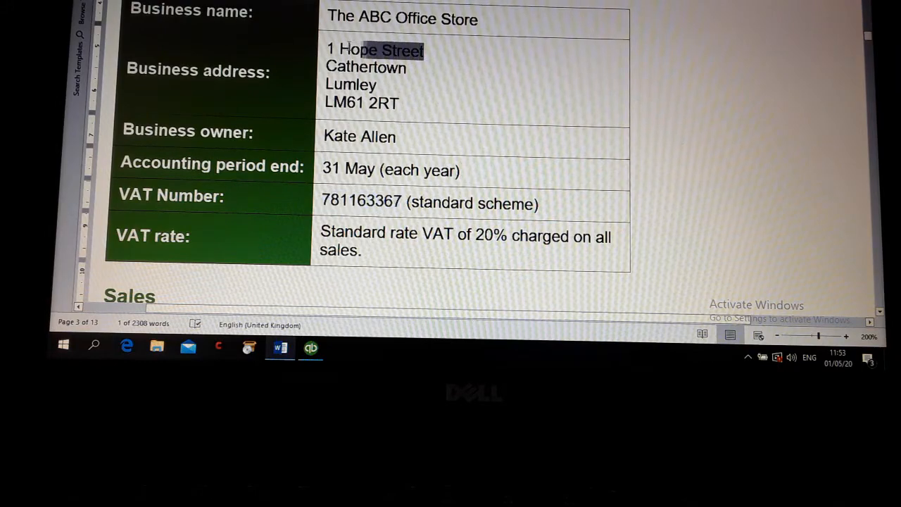
pyautogui.rightClick(375, 51)
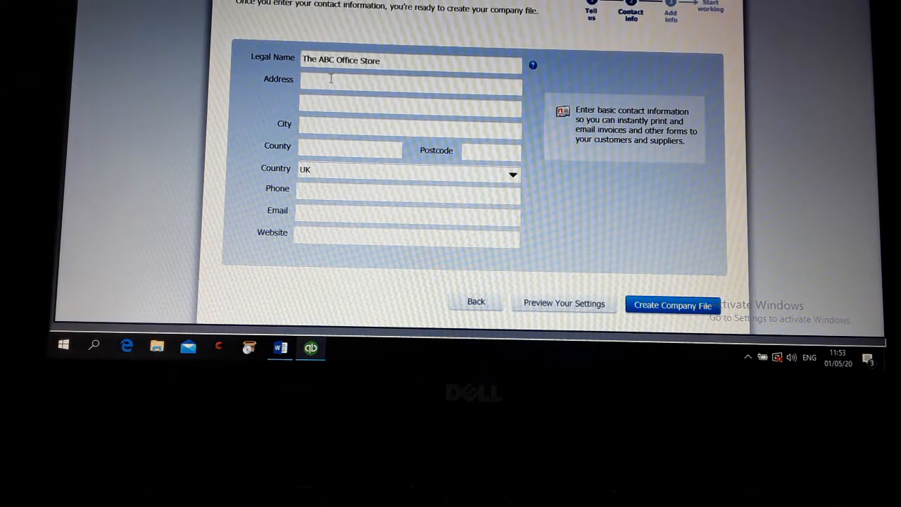
pyautogui.write('1 Hope Street')
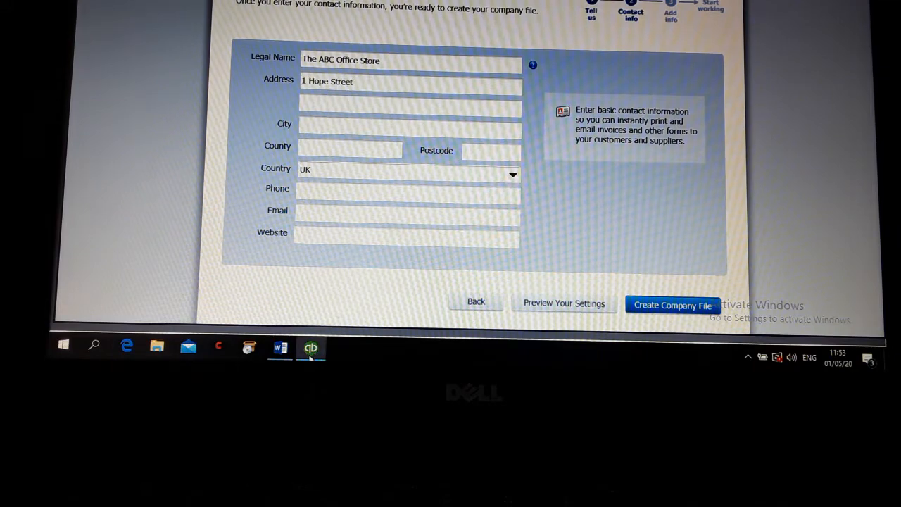
pyautogui.click(279, 346)
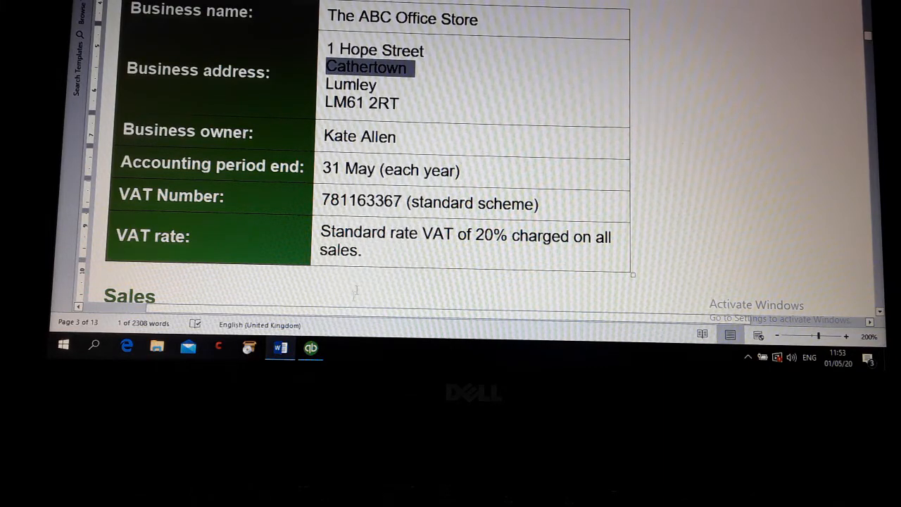
# Step: Complete the address with city Cathertown, county Lumley and postcode LM61 2RT
pyautogui.click(310, 348)
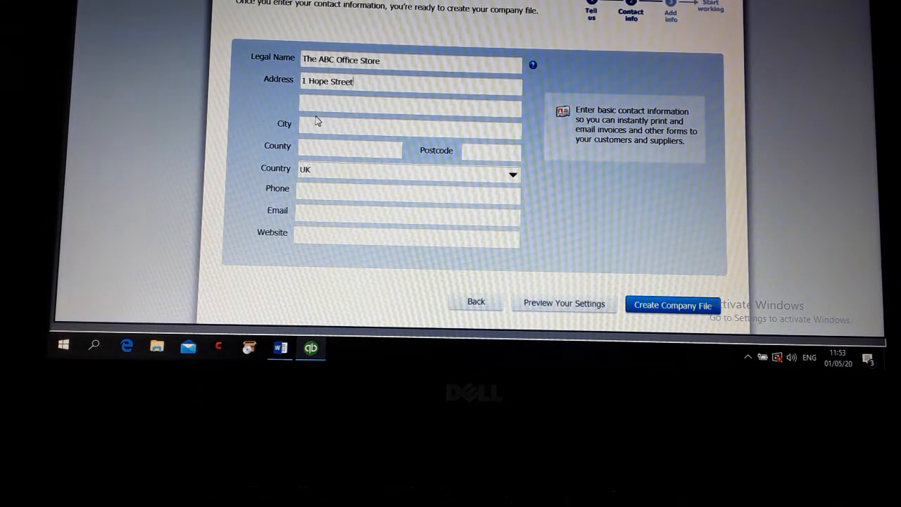
pyautogui.write('Cathertown')
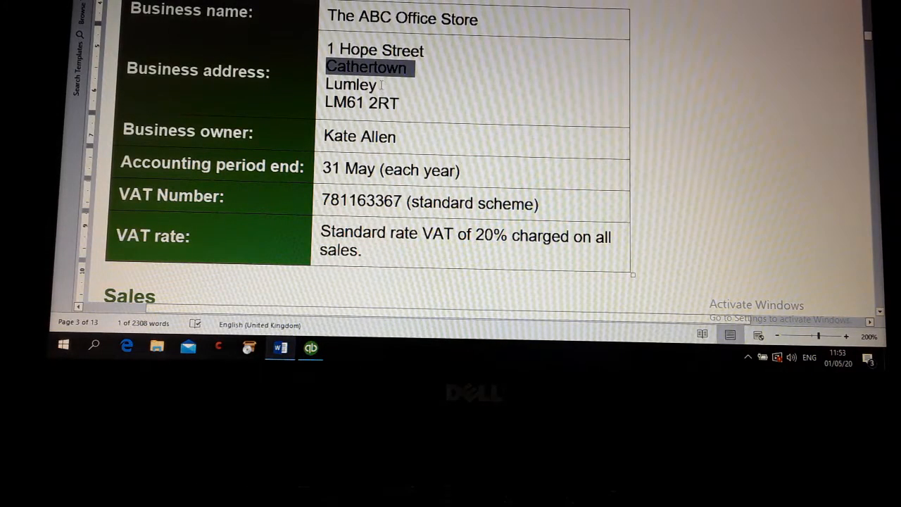
pyautogui.rightClick(366, 84)
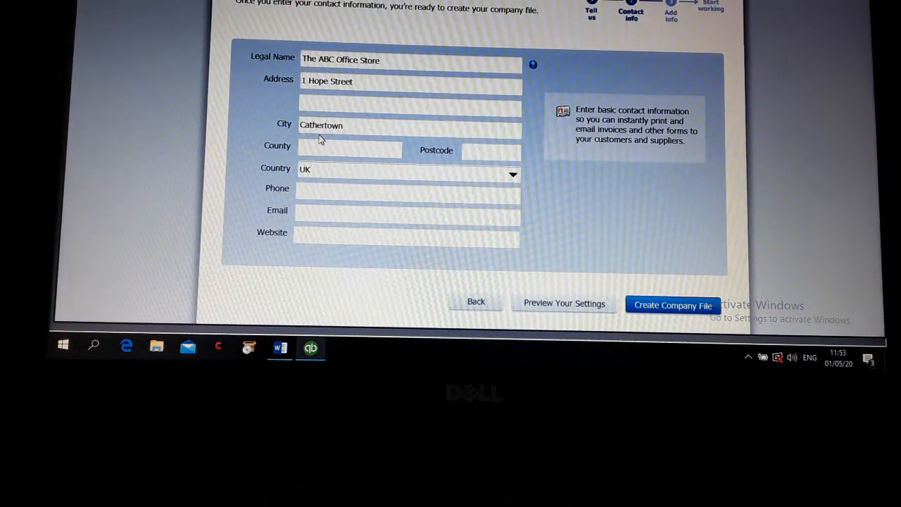
pyautogui.write('Lumley')
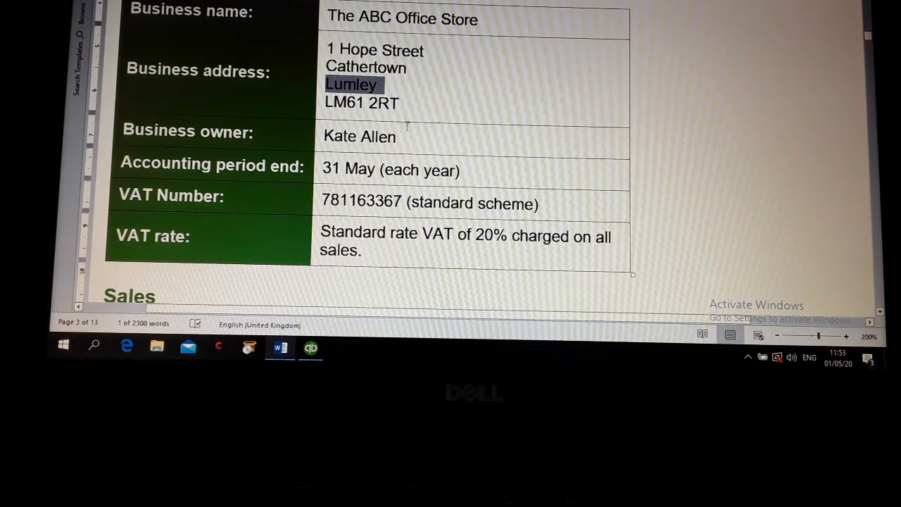
pyautogui.rightClick(353, 84)
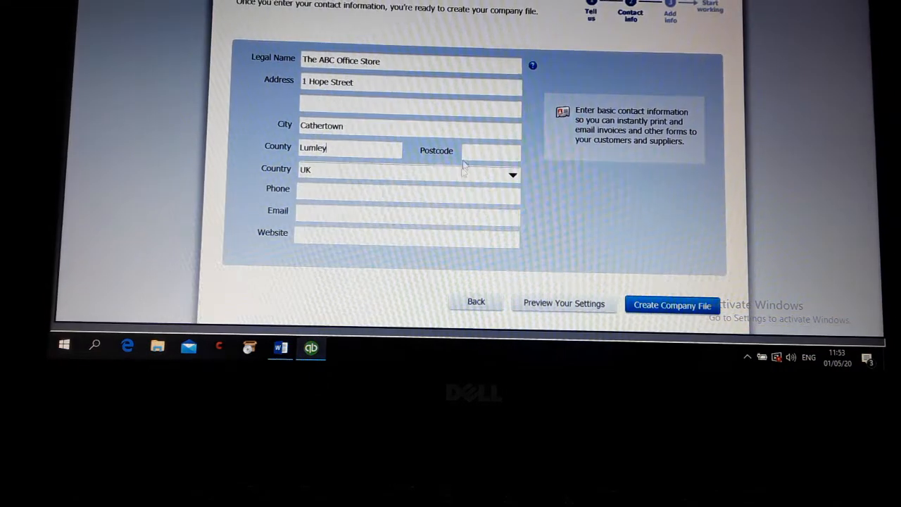
pyautogui.write('LM61 2RT')
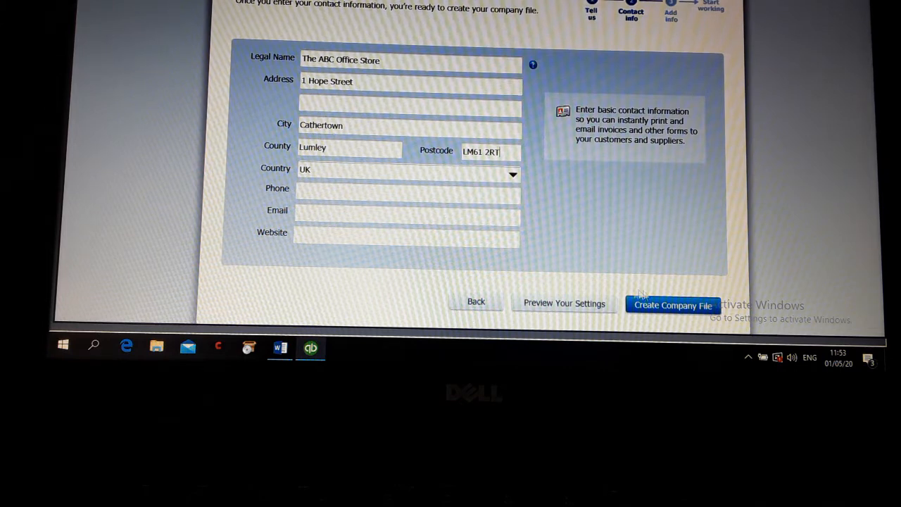
# Step: Create the company file, bringing up the save dialog named The ABC Office Store
pyautogui.click(673, 304)
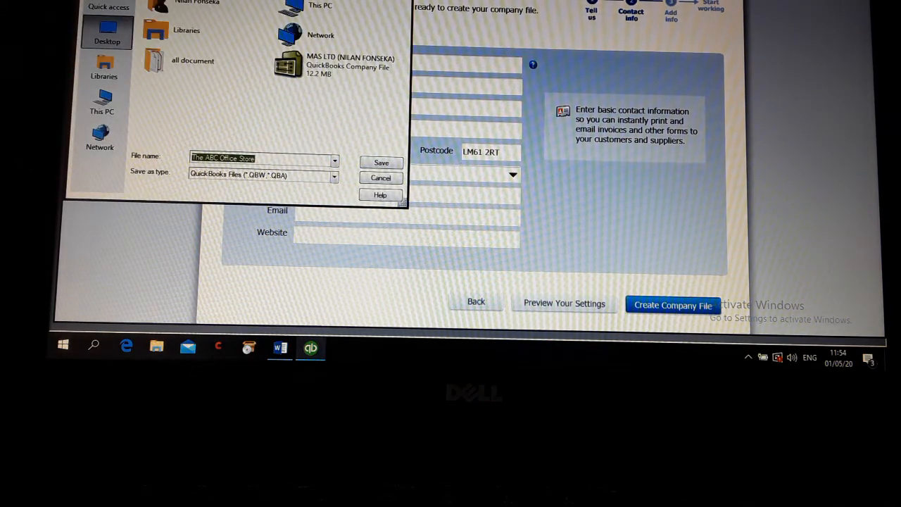